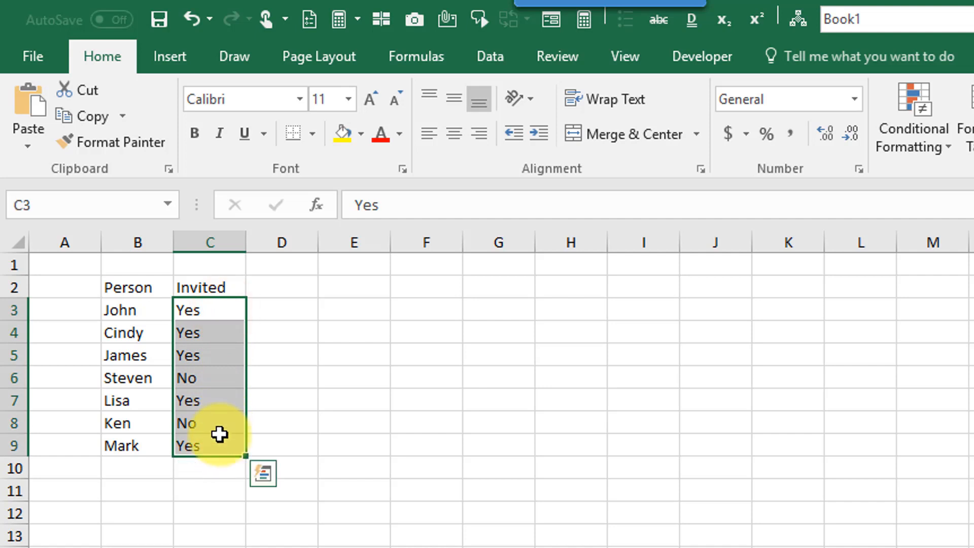
mouse_move(220, 310)
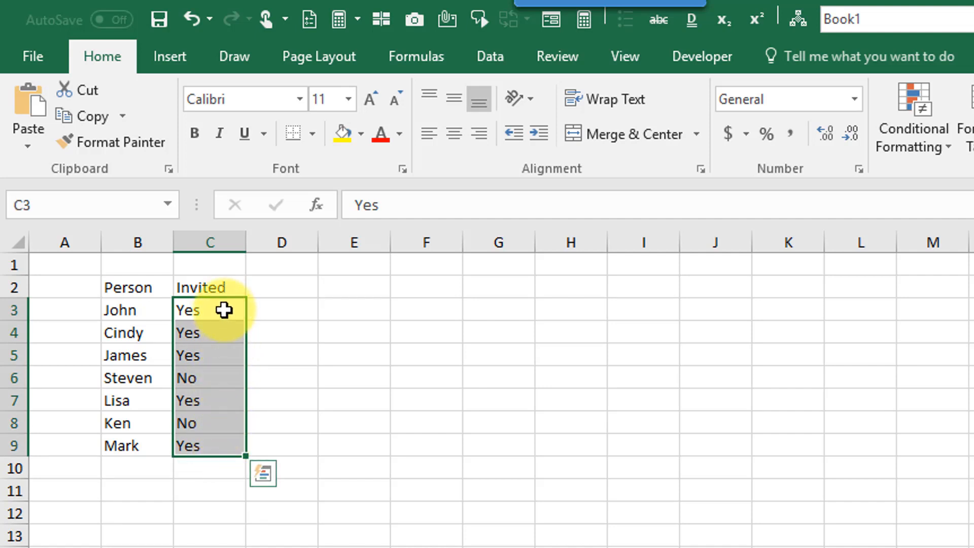
mouse_move(279, 310)
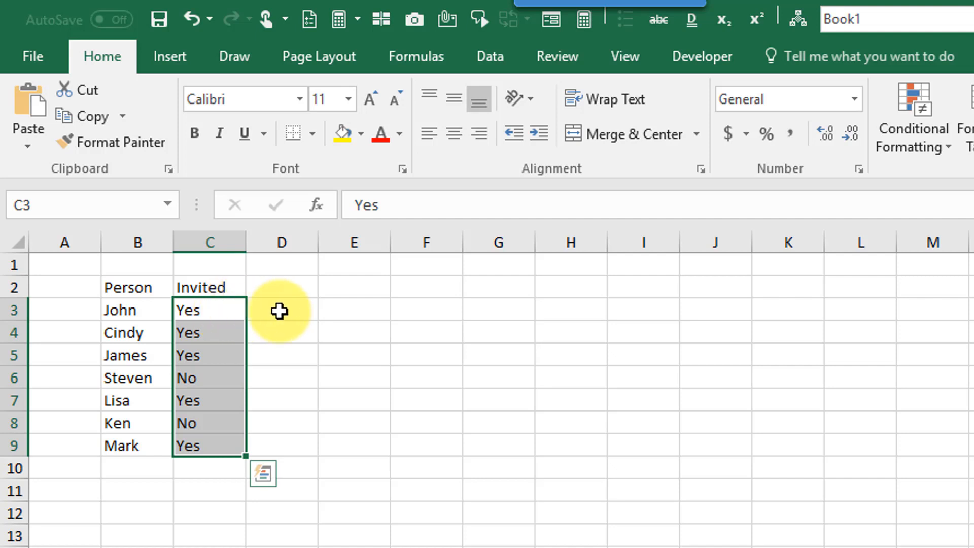
Label D2 'Helper' and enter =IF(C3="Yes",B3,"") in D3 to return invited names
left_click(281, 310)
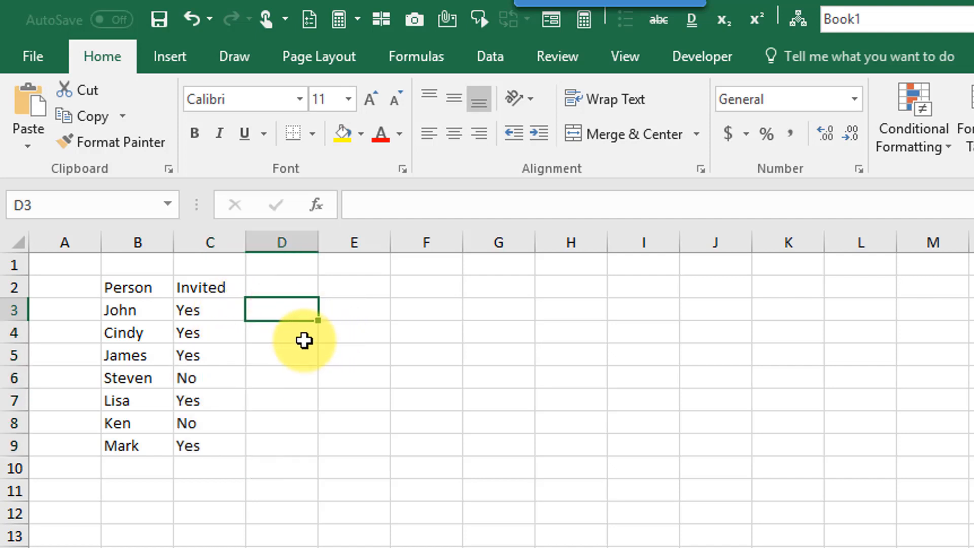
mouse_move(325, 340)
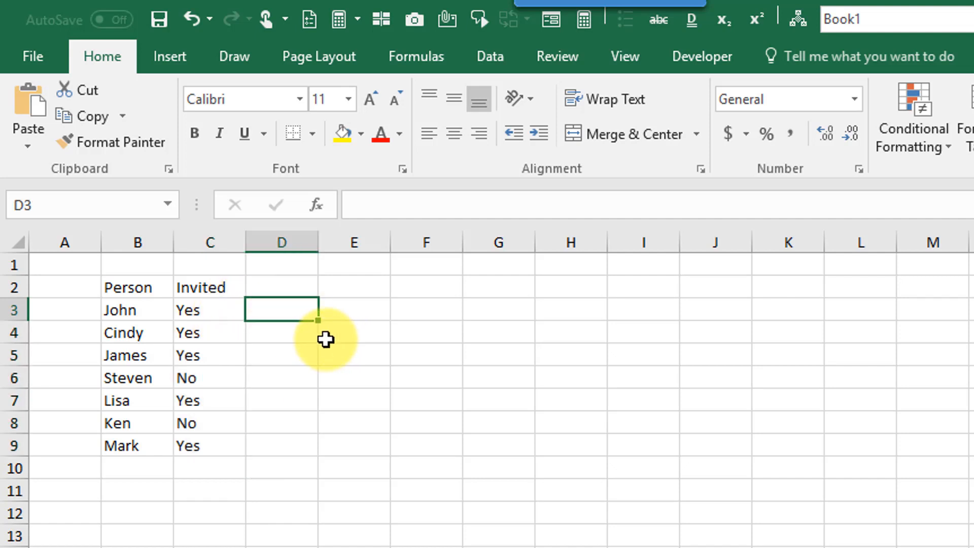
type("=")
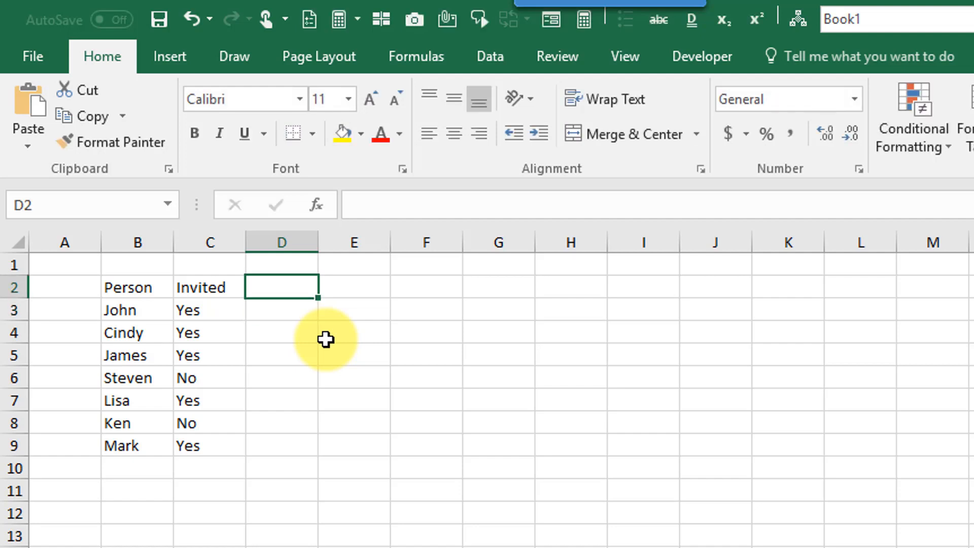
type("Helper")
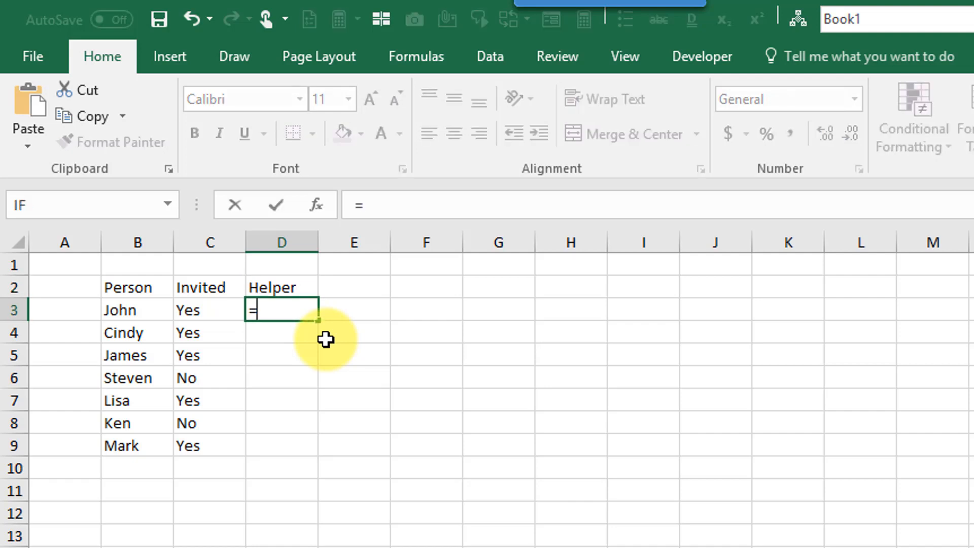
type("if(C3")
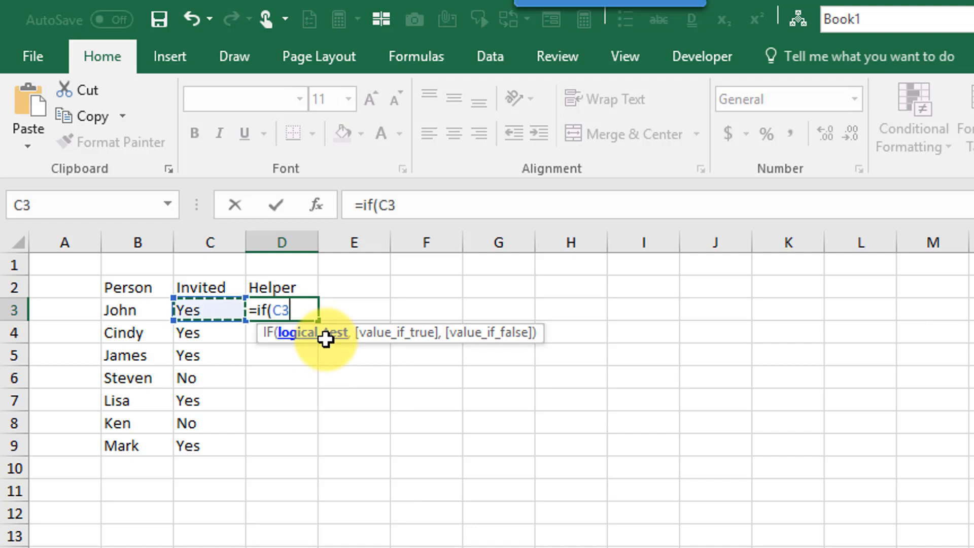
type("=\"")
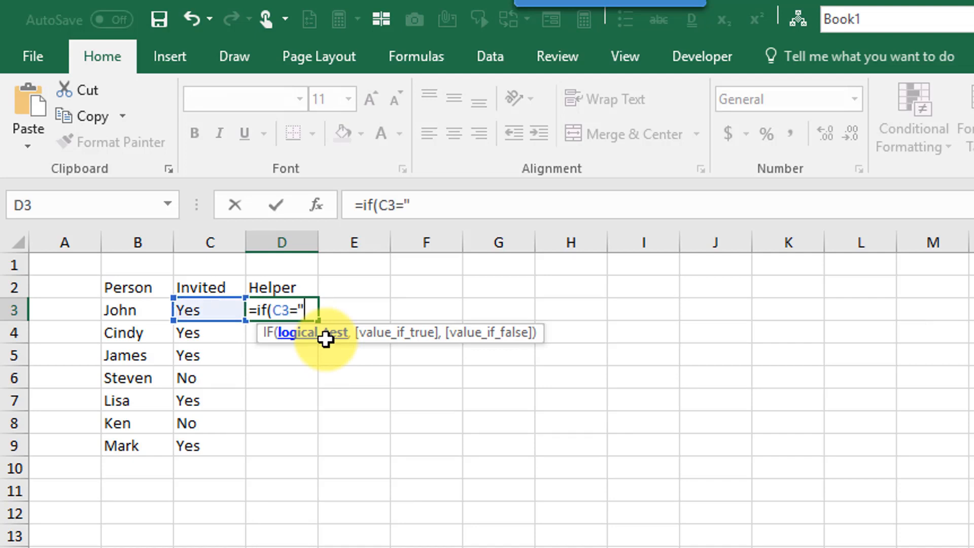
type("Yes\",B3")
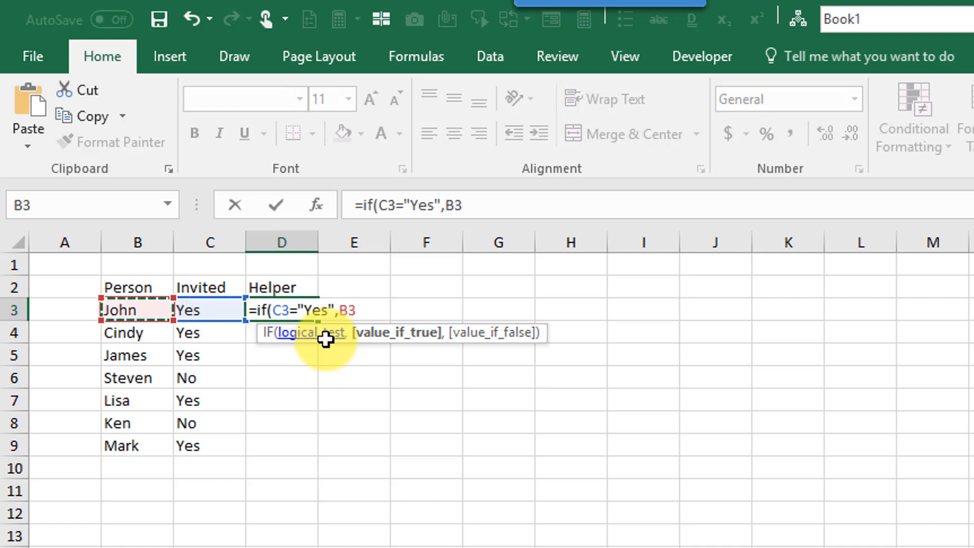
type(",")
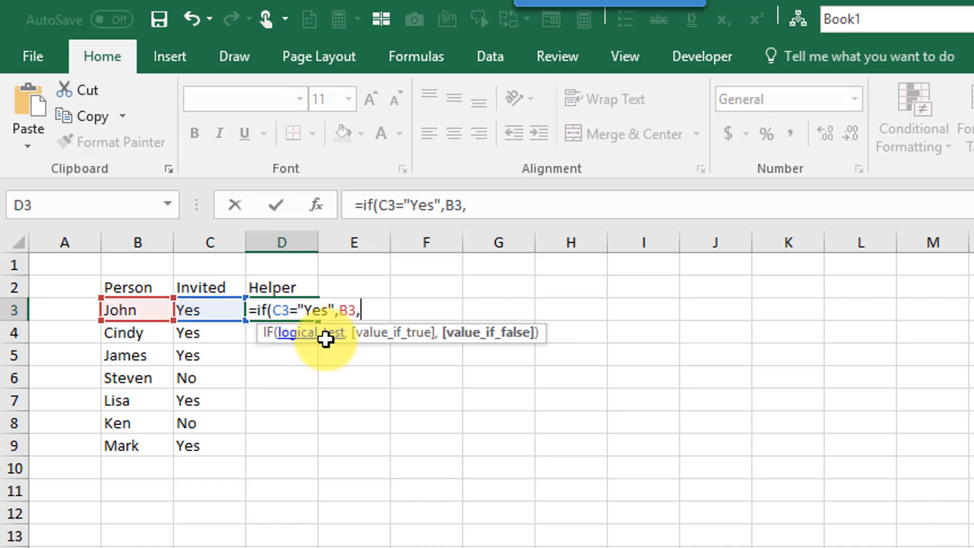
type("\"\"")
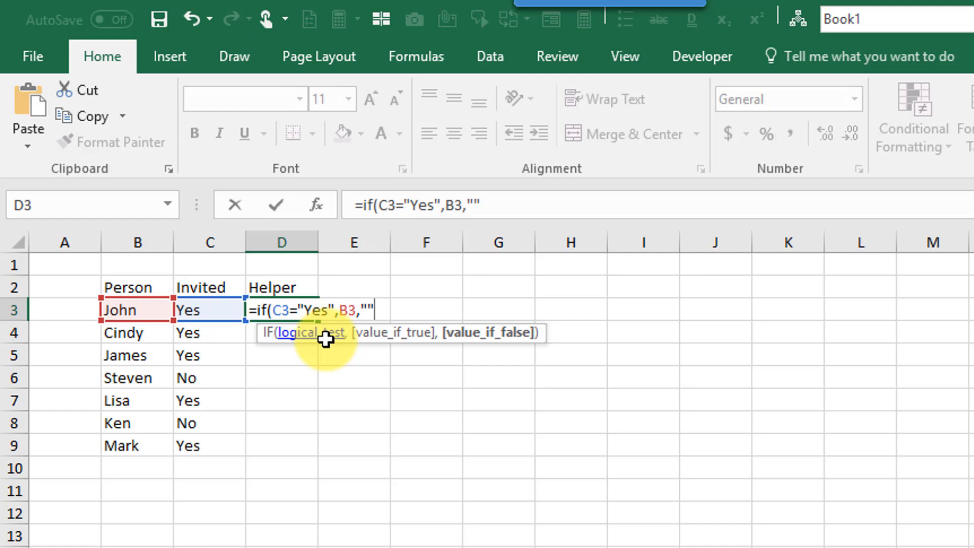
key("Return")
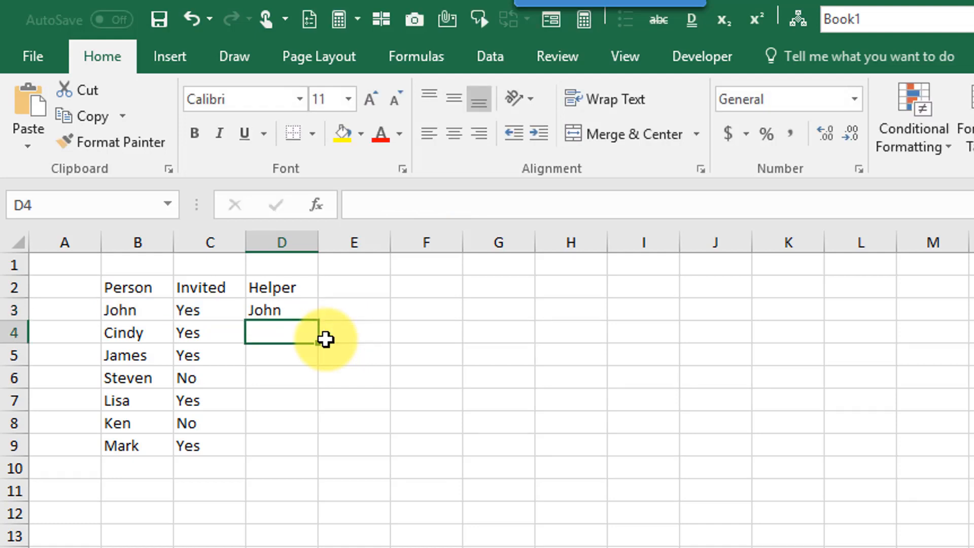
left_click(281, 309)
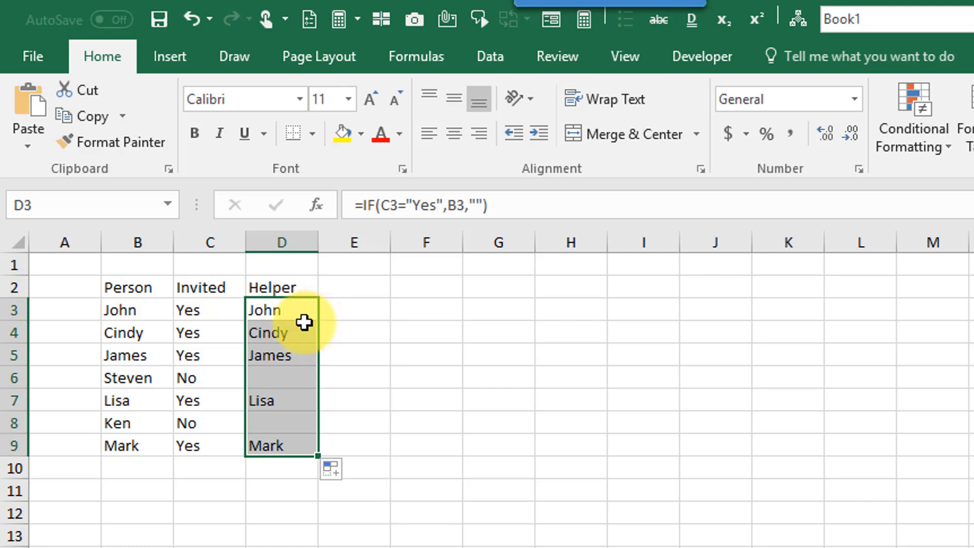
mouse_move(346, 324)
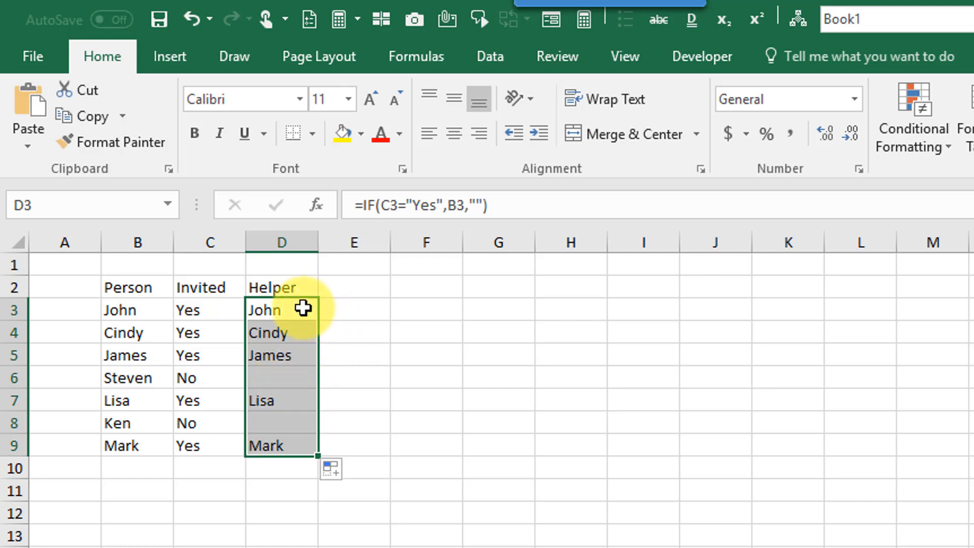
mouse_move(438, 308)
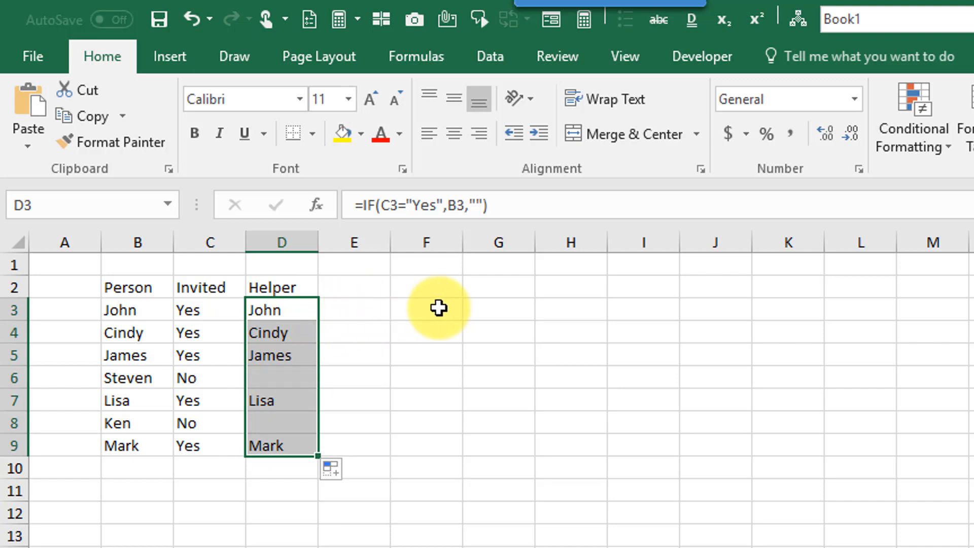
Fill the helper formula down to D9 and select E3 for the joined list
left_click(354, 309)
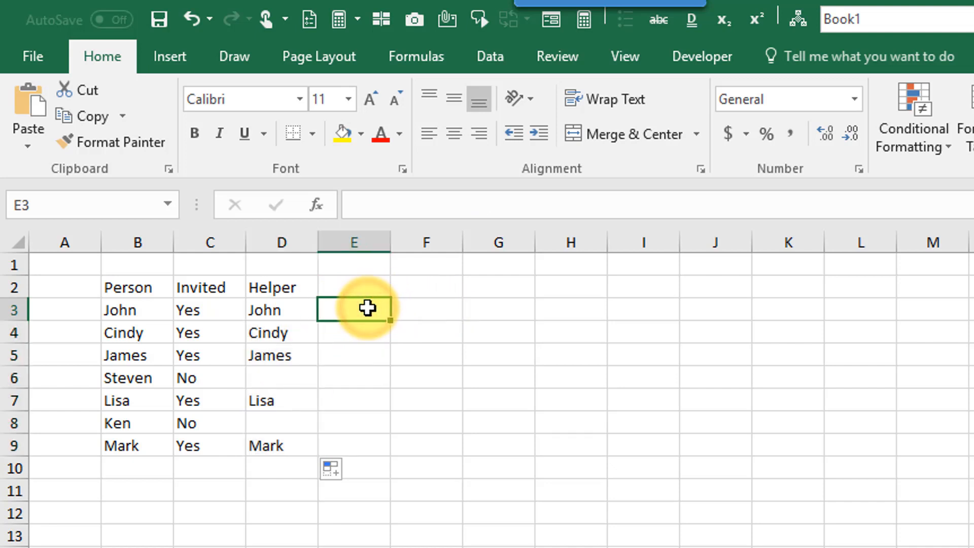
Enter =TEXTJOIN(",",TRUE,D3:D9) in E3 giving John,Cindy,James,Lisa,Mark
type("=")
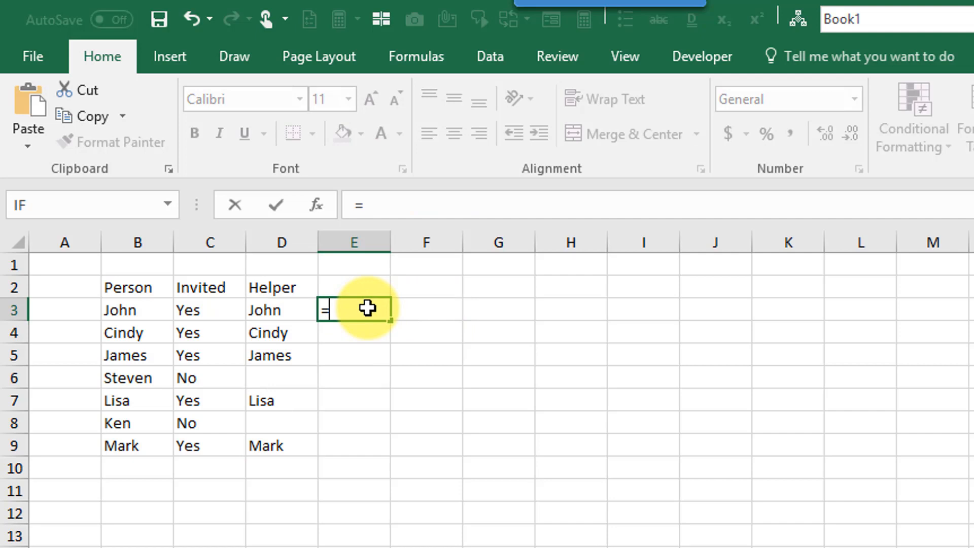
type("TEXTJOIN(")
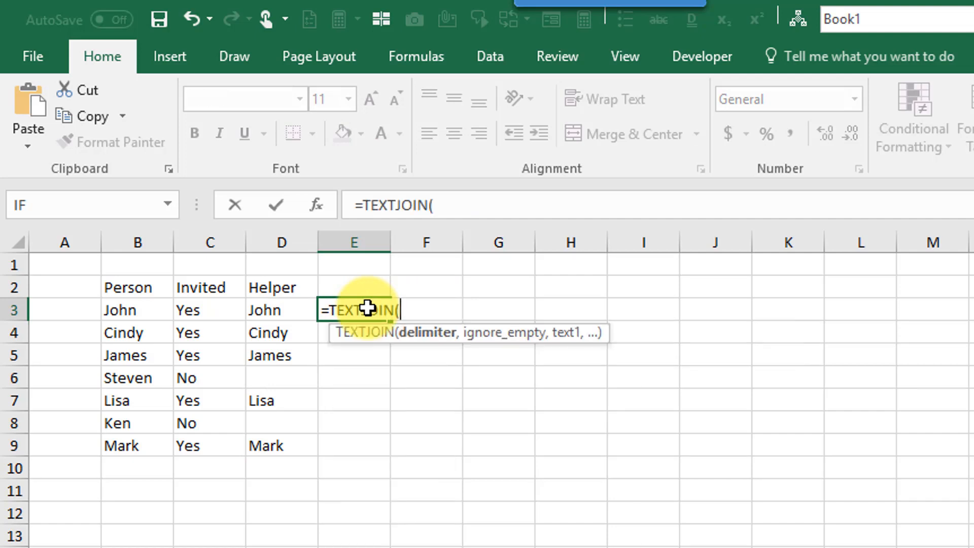
type("\"")
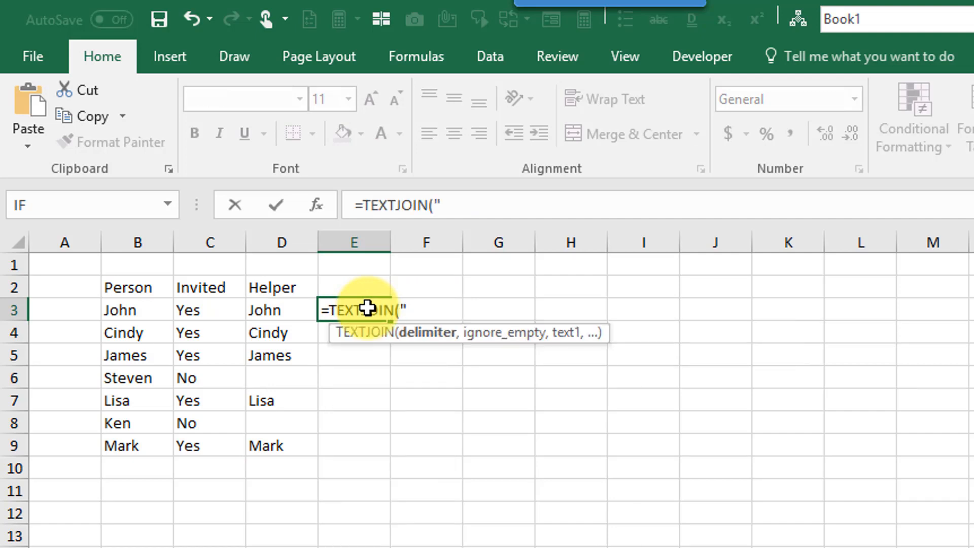
type(",\",TRUE")
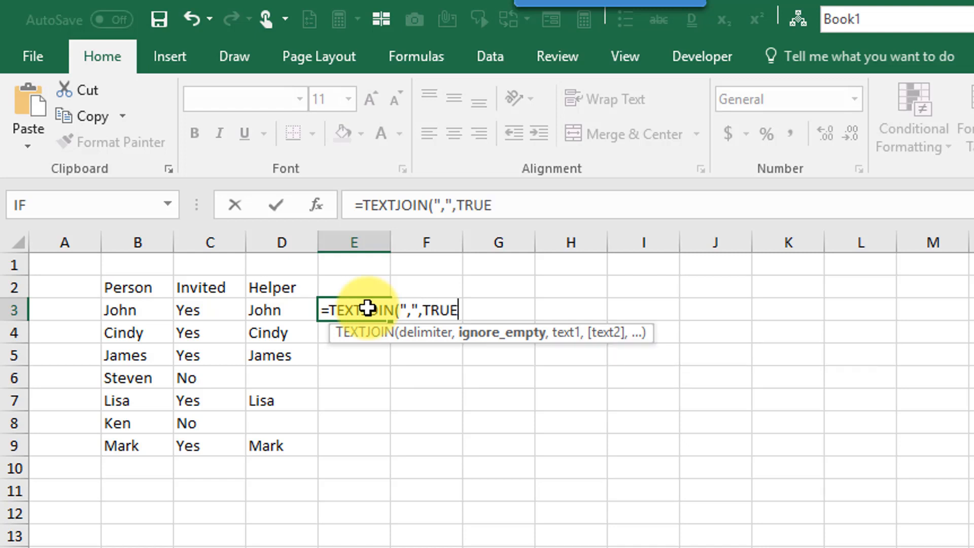
type(",D3:D9")
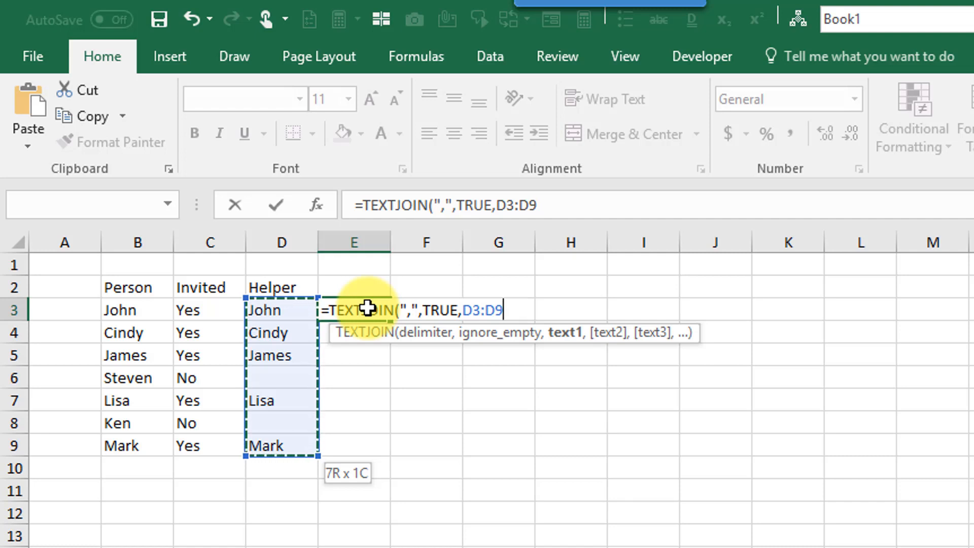
type(")")
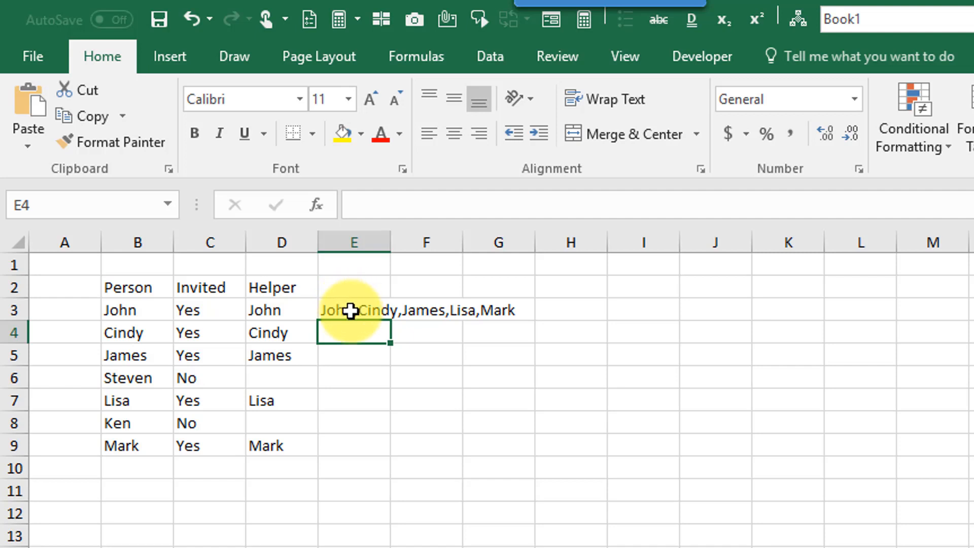
left_click(353, 310)
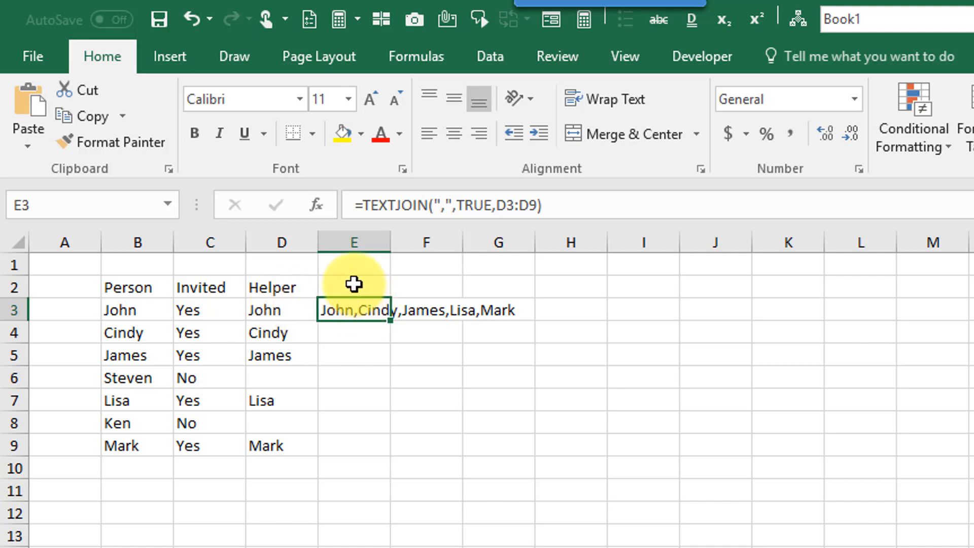
mouse_move(375, 266)
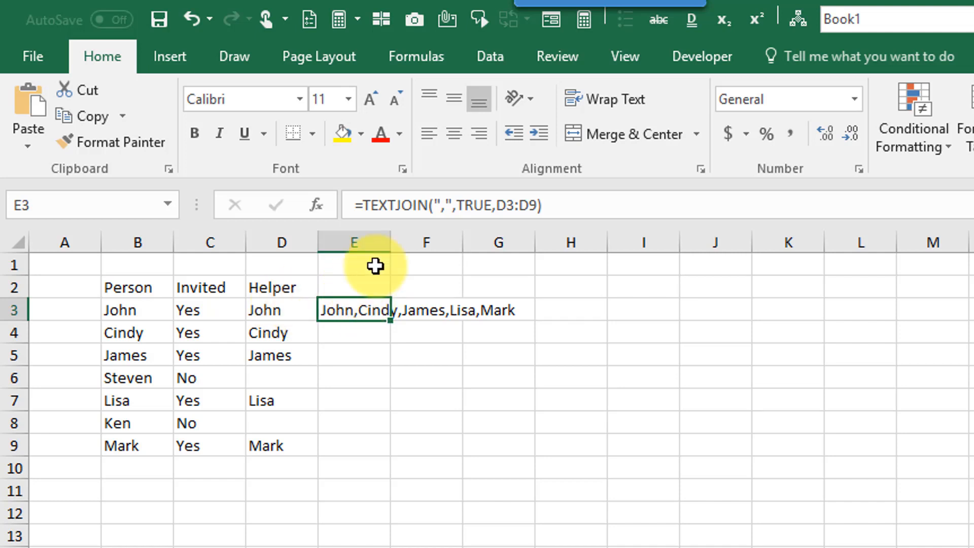
mouse_move(499, 205)
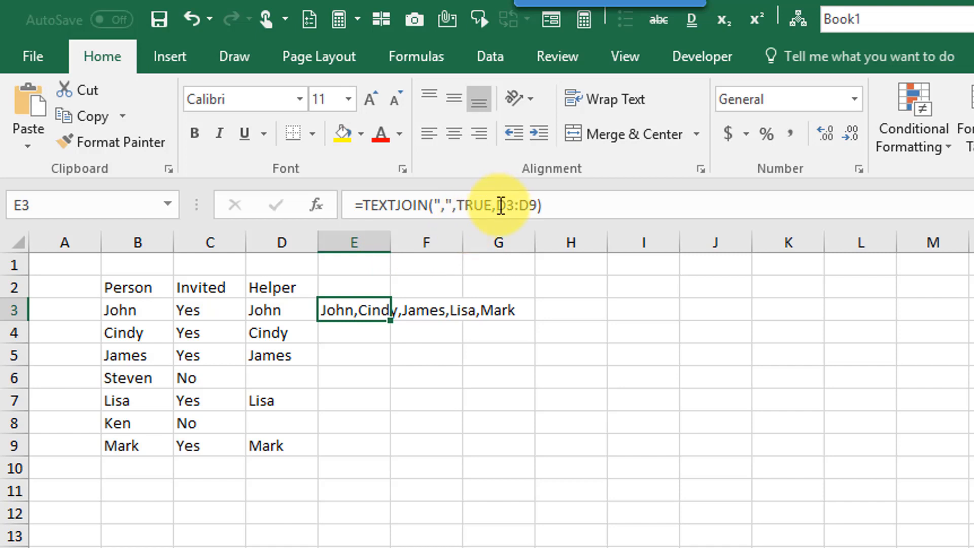
mouse_move(470, 222)
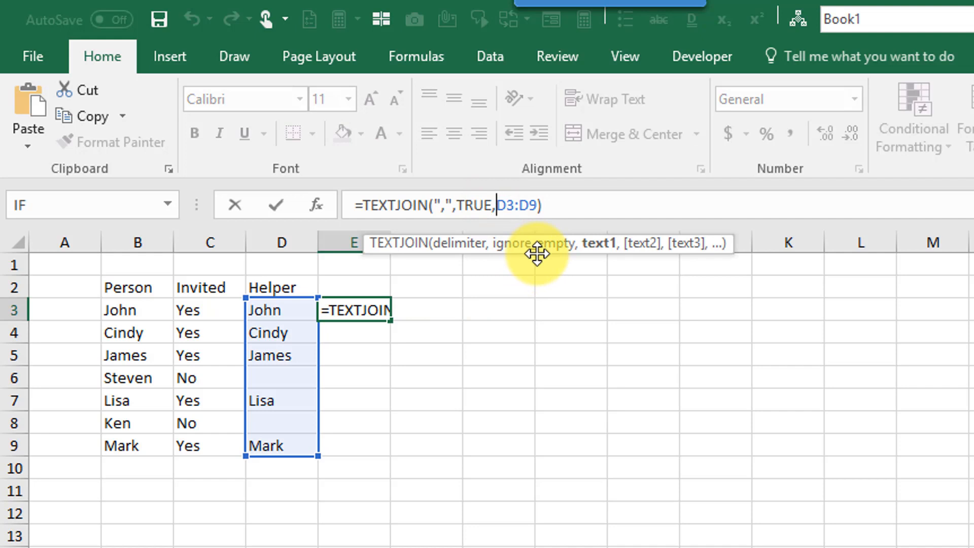
Replace D3:D9 in E3 with IF(C3:C9="Yes",B3:B9,"") so the join tests Invited directly
type("if(C3:C9")
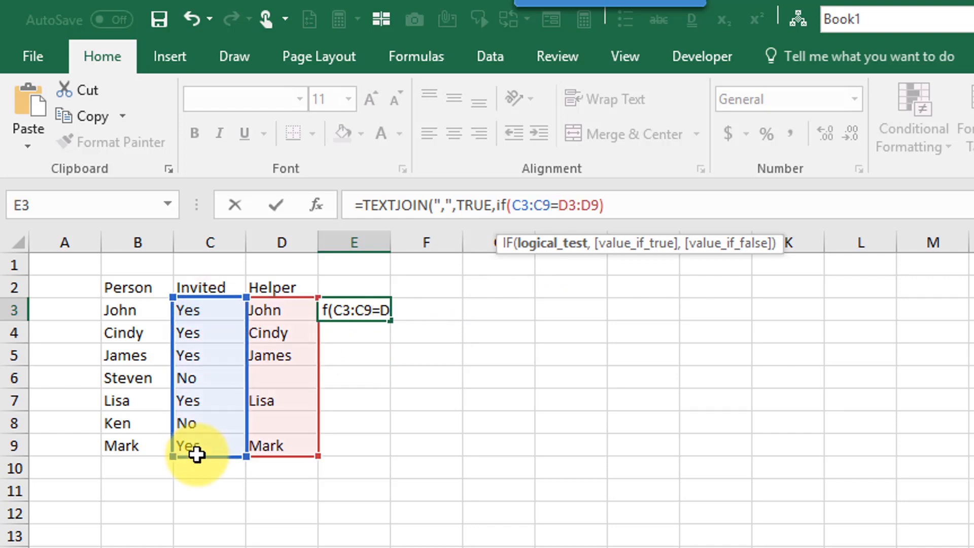
type("=\"Yes\",")
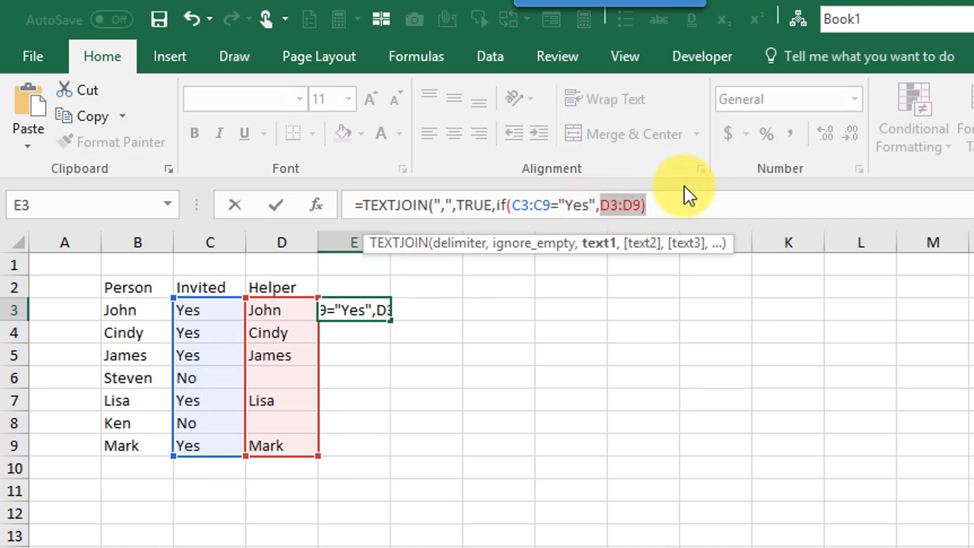
key("backspace")
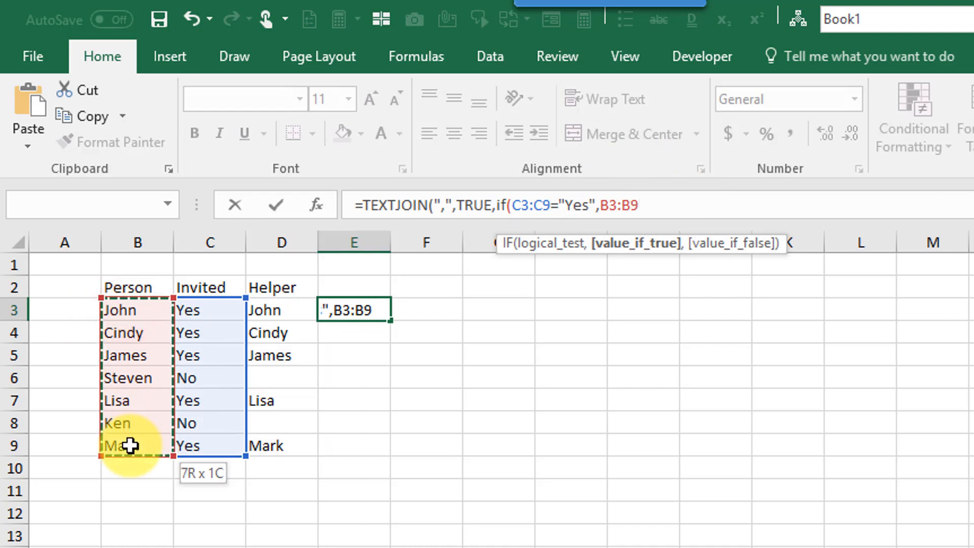
type(",")
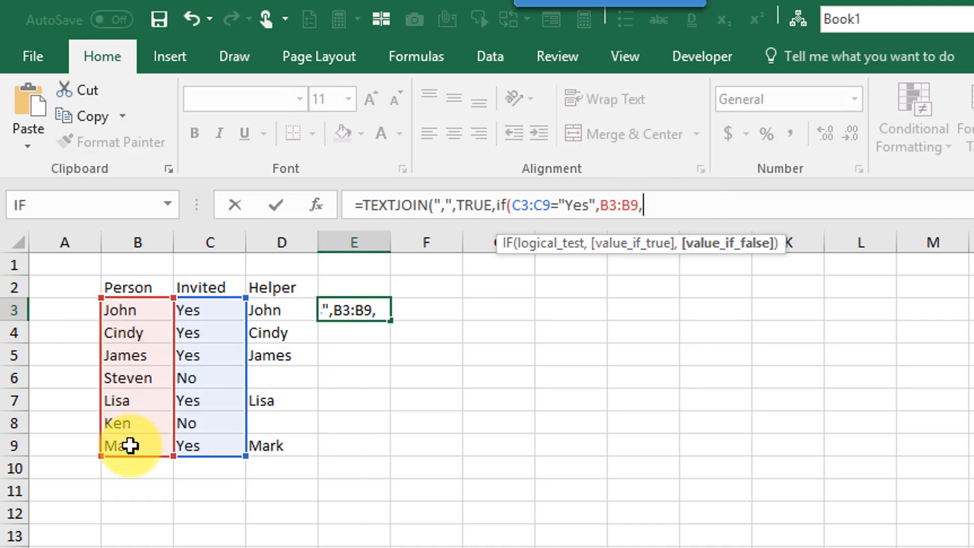
type("\"\"")
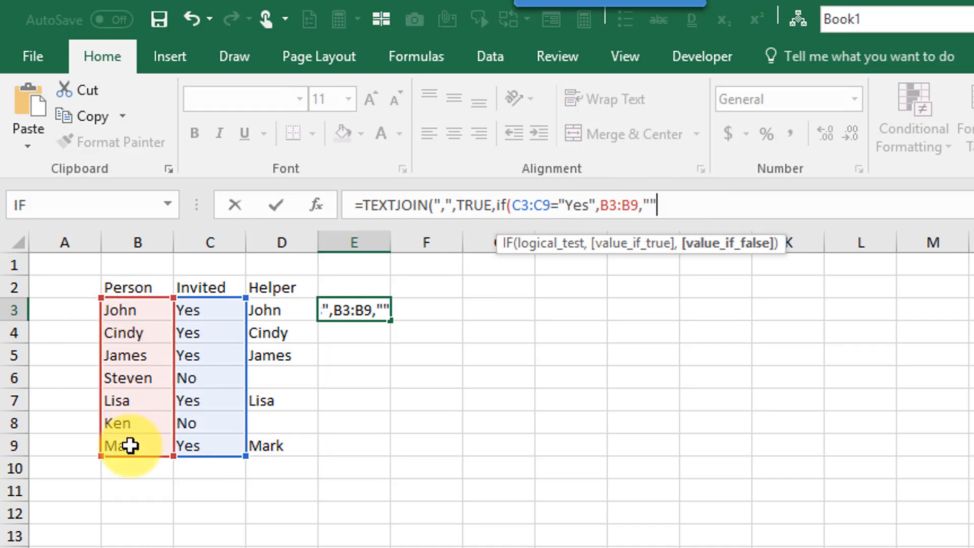
type(")")
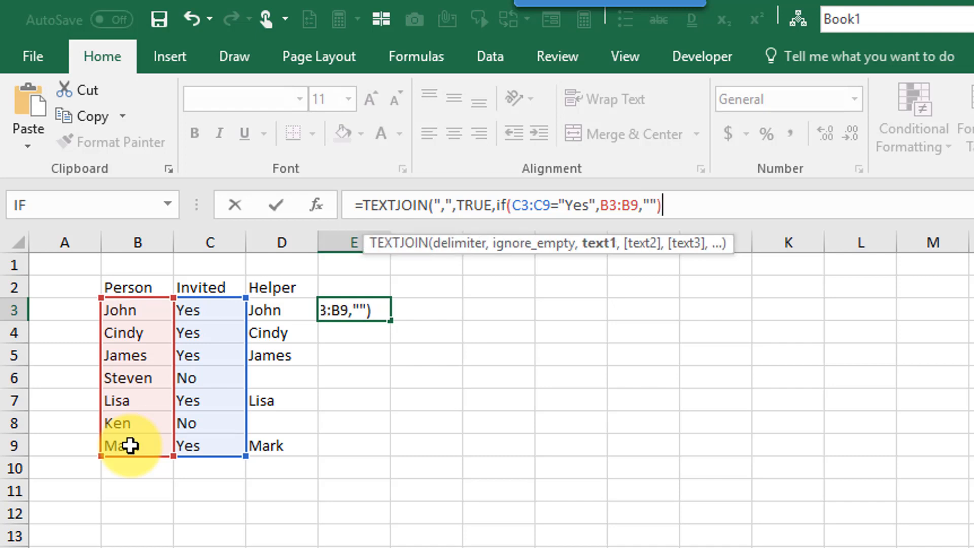
type(")")
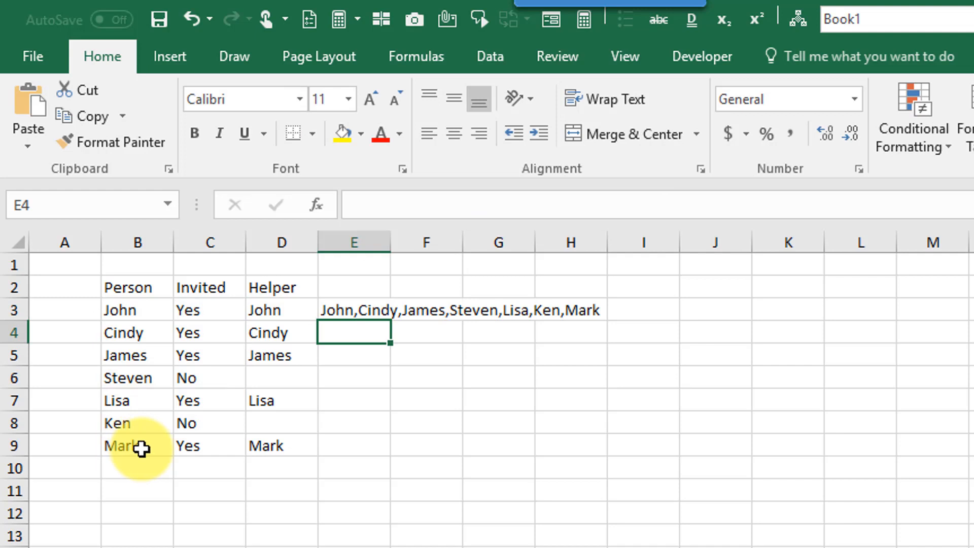
Re-enter E3's TEXTJOIN-IF formula as an array formula with Ctrl+Shift+Enter
left_click(353, 309)
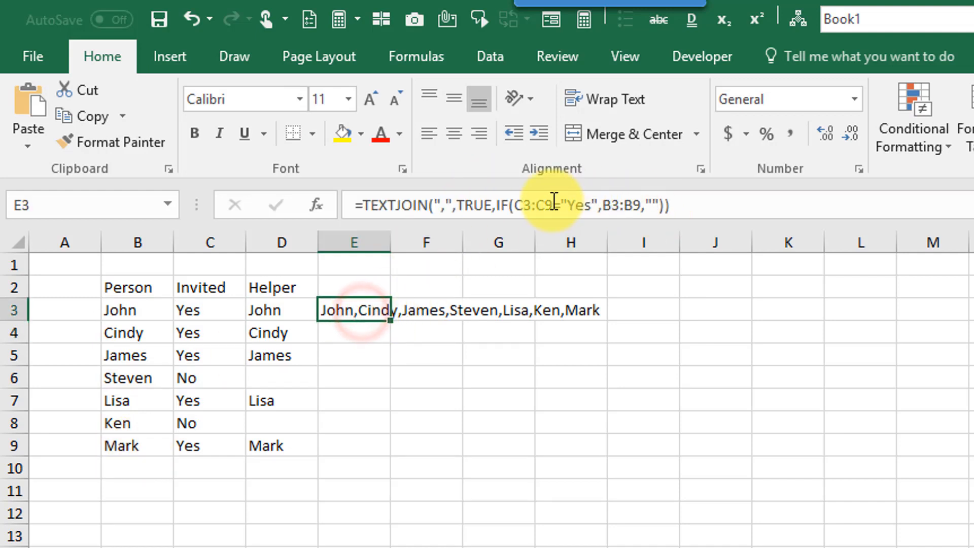
mouse_move(500, 204)
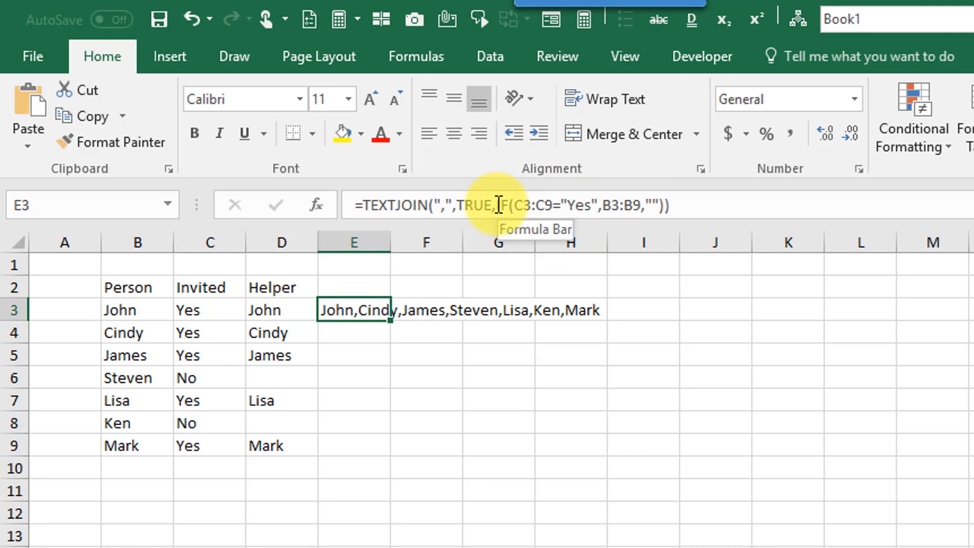
mouse_move(296, 312)
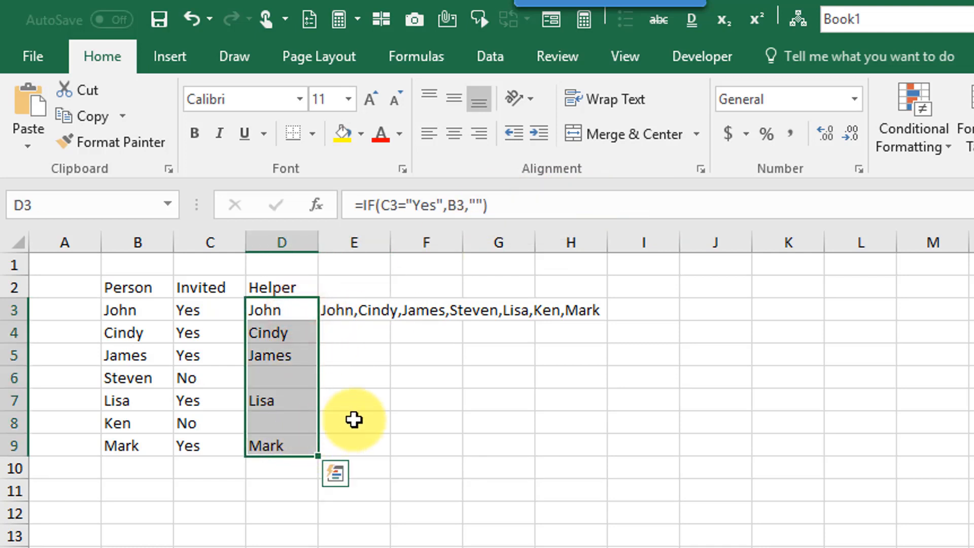
left_click(352, 309)
type("=TEXTJOIN(\",\",TRUE,IF(C3:C9=\"Yes\",B3:B9,\"\"))")
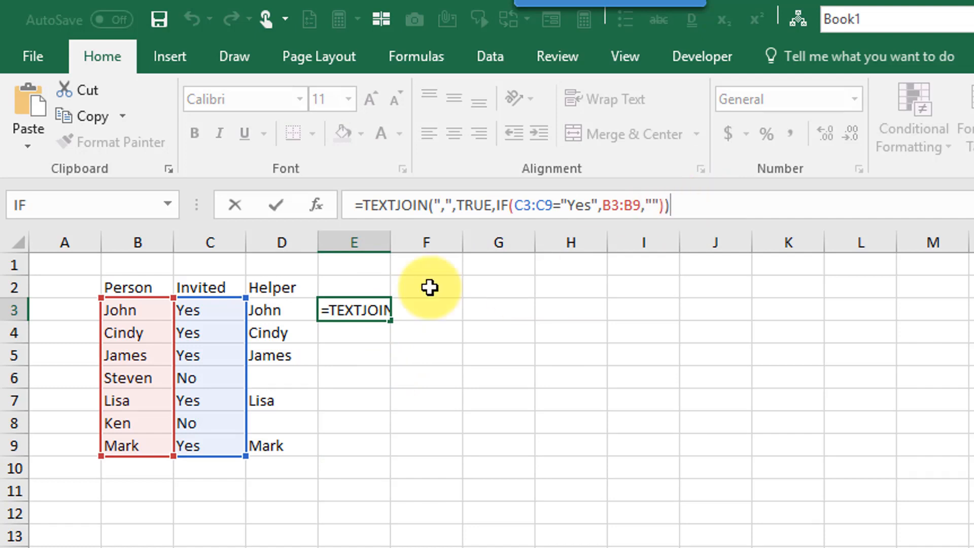
mouse_move(296, 394)
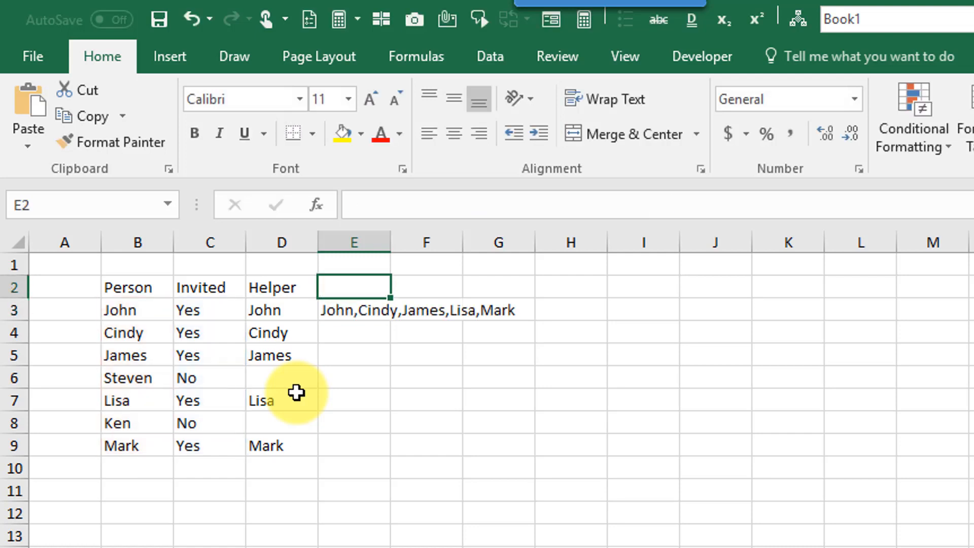
Verify E3's array result, then select and delete the Helper column D
left_click(353, 309)
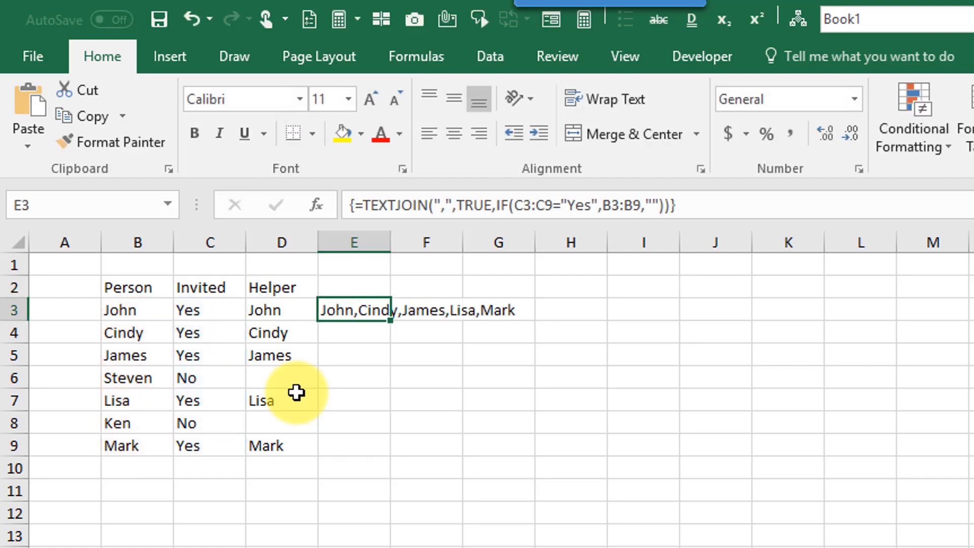
left_click(425, 355)
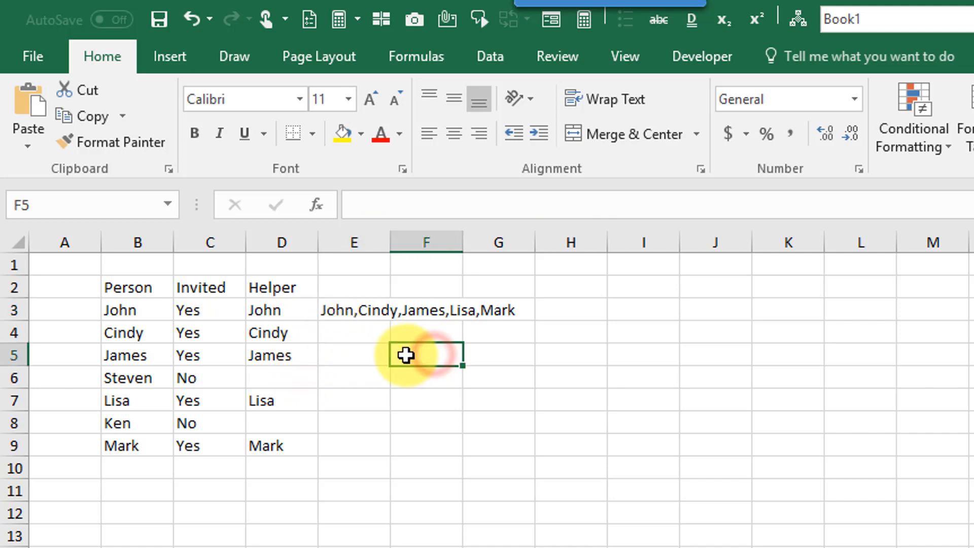
left_click(281, 241)
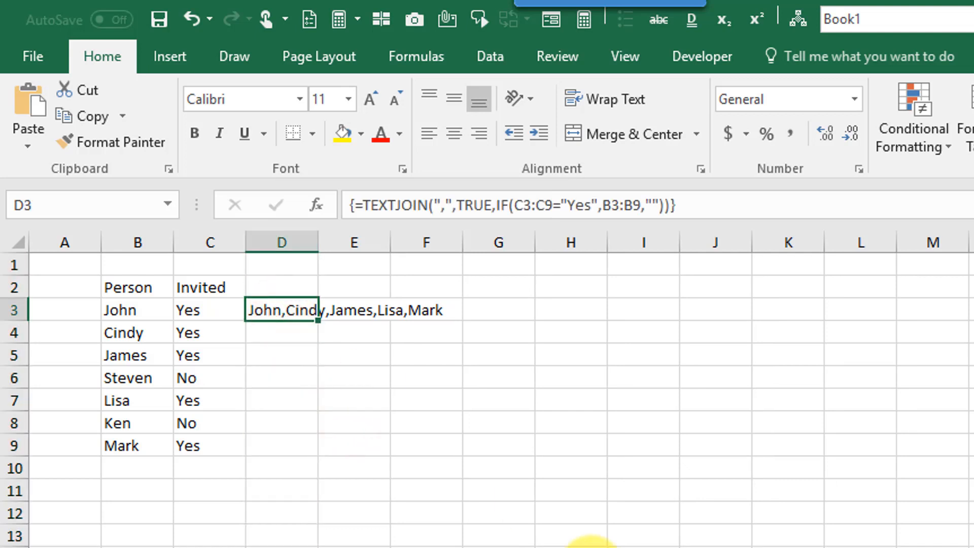
left_click(425, 357)
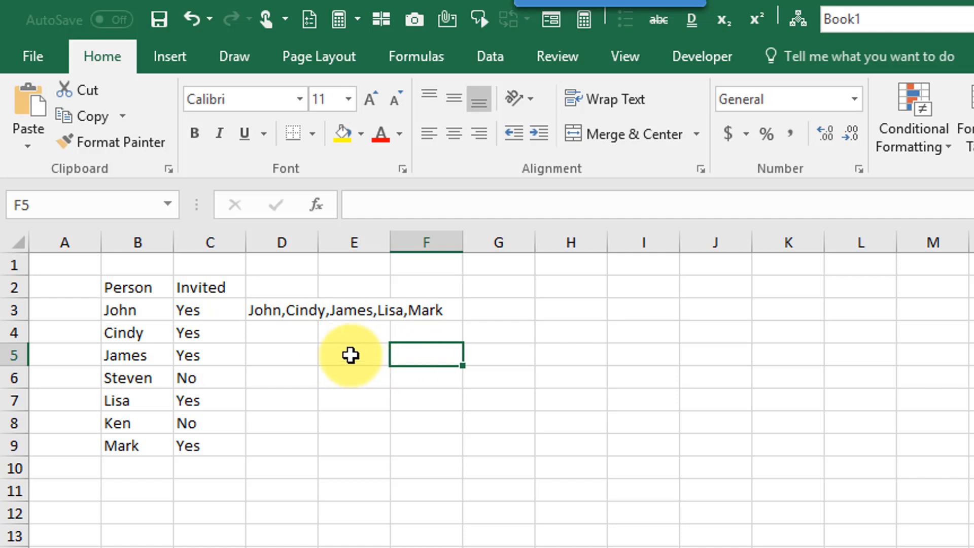
mouse_move(296, 341)
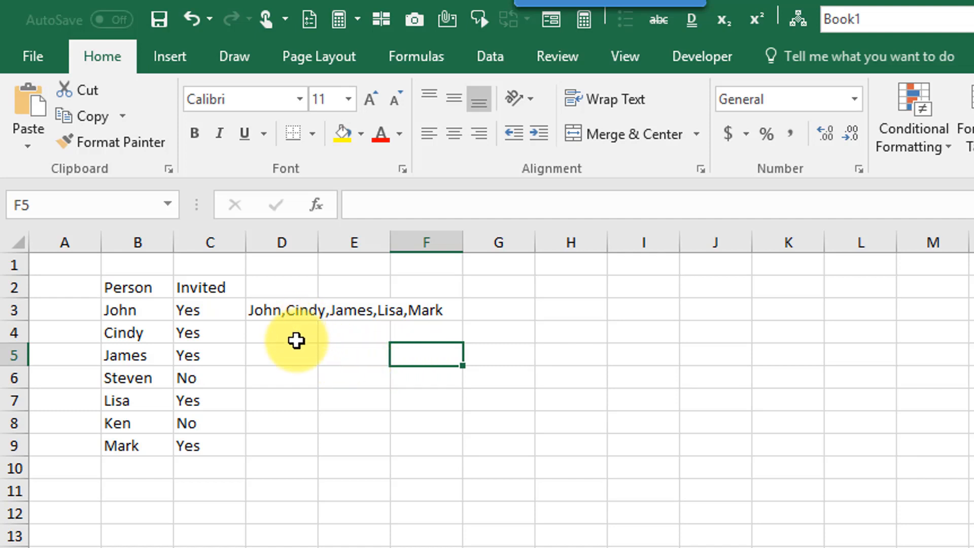
left_click(281, 310)
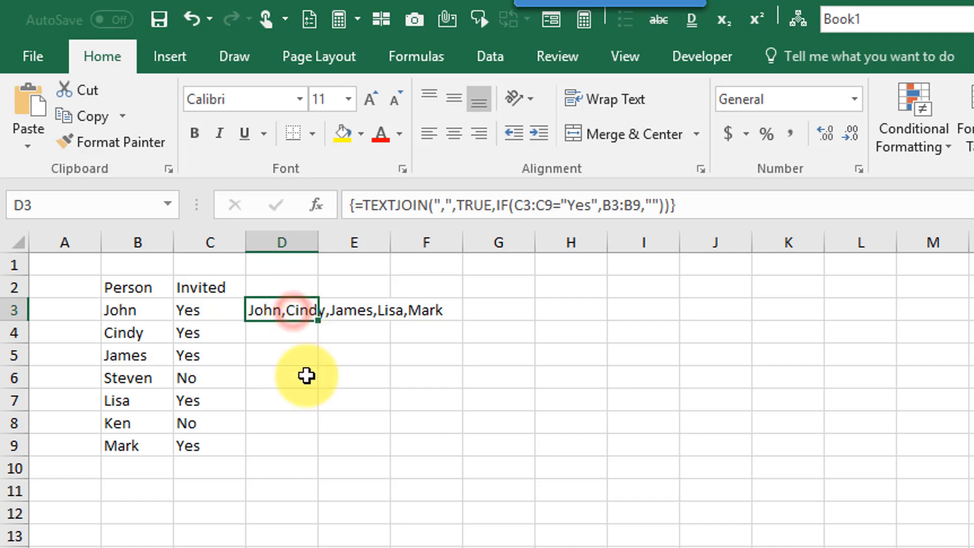
mouse_move(348, 371)
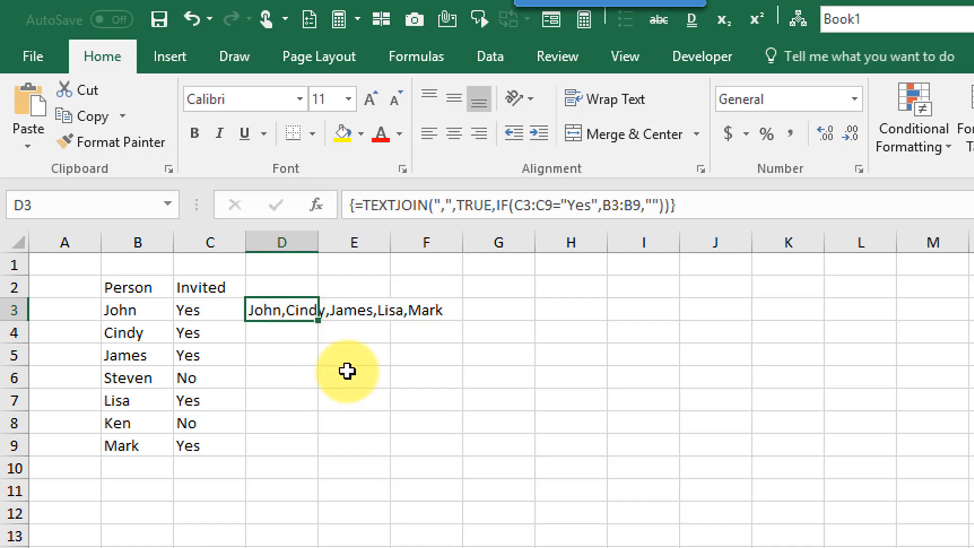